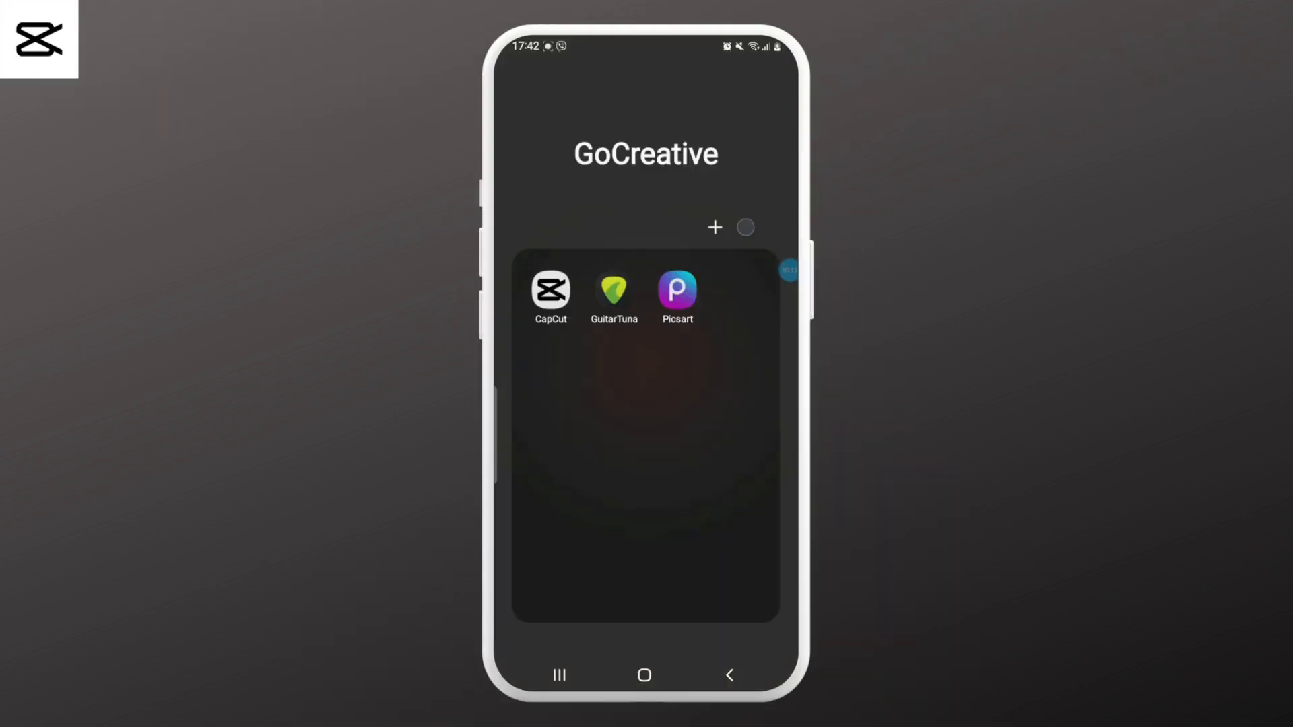
# - Open the project in CapCut and start a voiceover recording from the Audio options
pyautogui.click(550, 291)
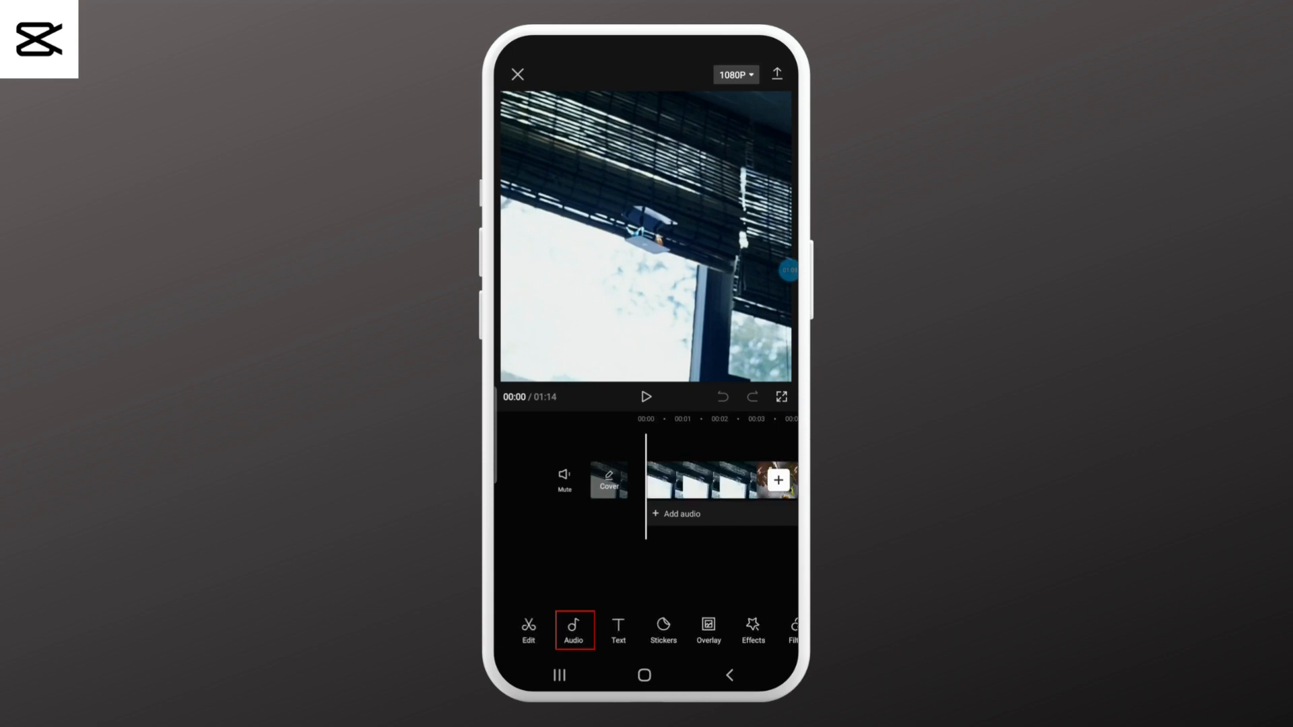
pyautogui.click(573, 630)
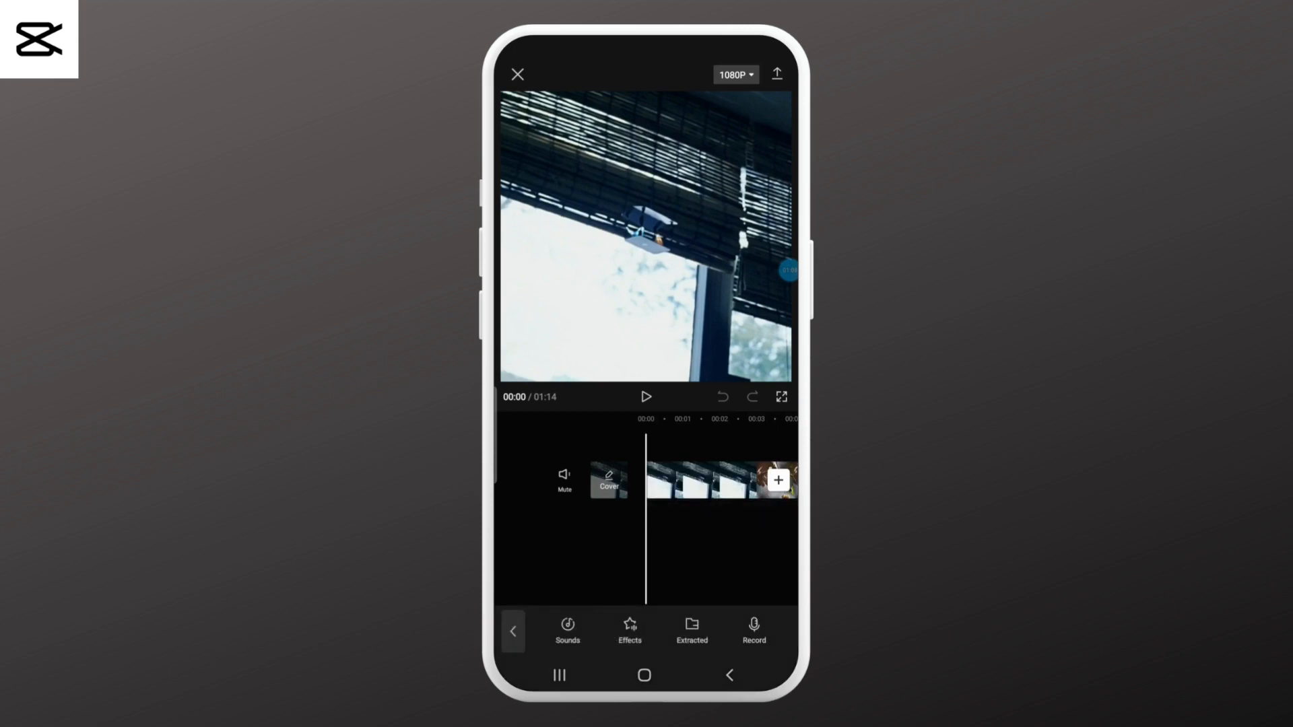
pyautogui.click(753, 631)
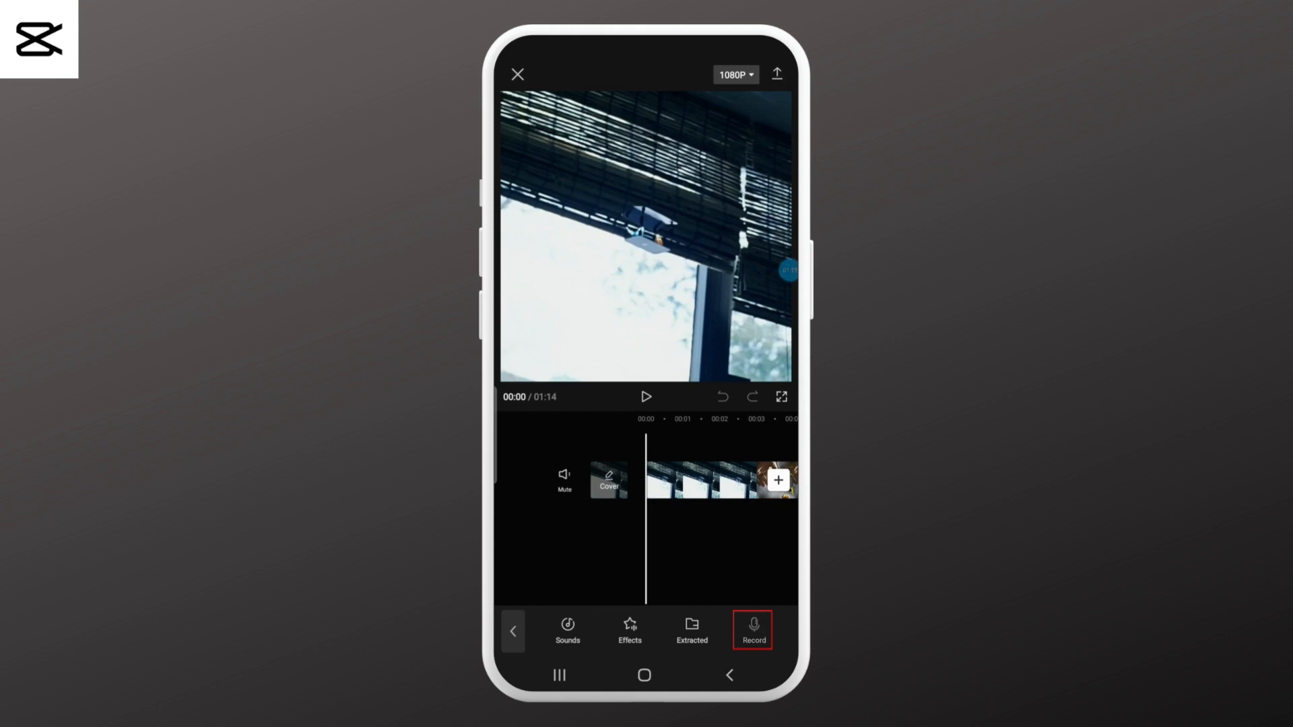
pyautogui.click(751, 629)
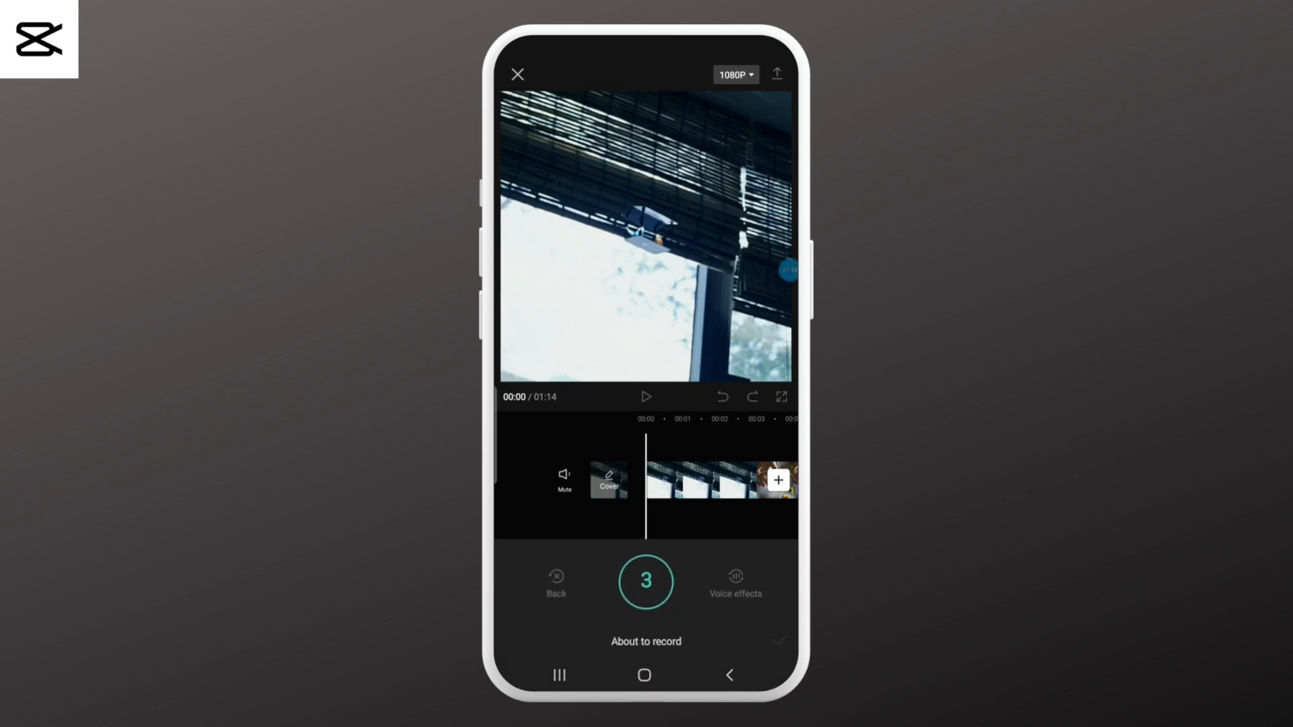
# - Record the voiceover with the microphone button, then stop and confirm it
pyautogui.click(646, 581)
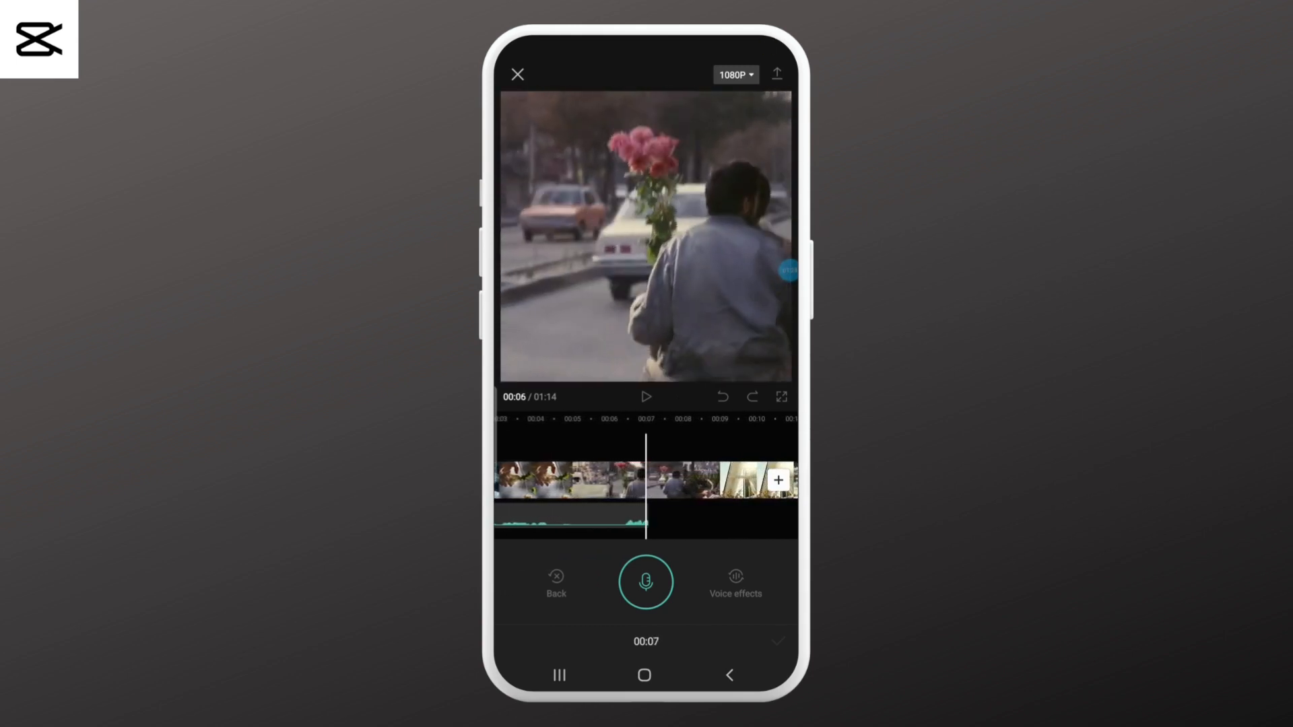
pyautogui.click(646, 582)
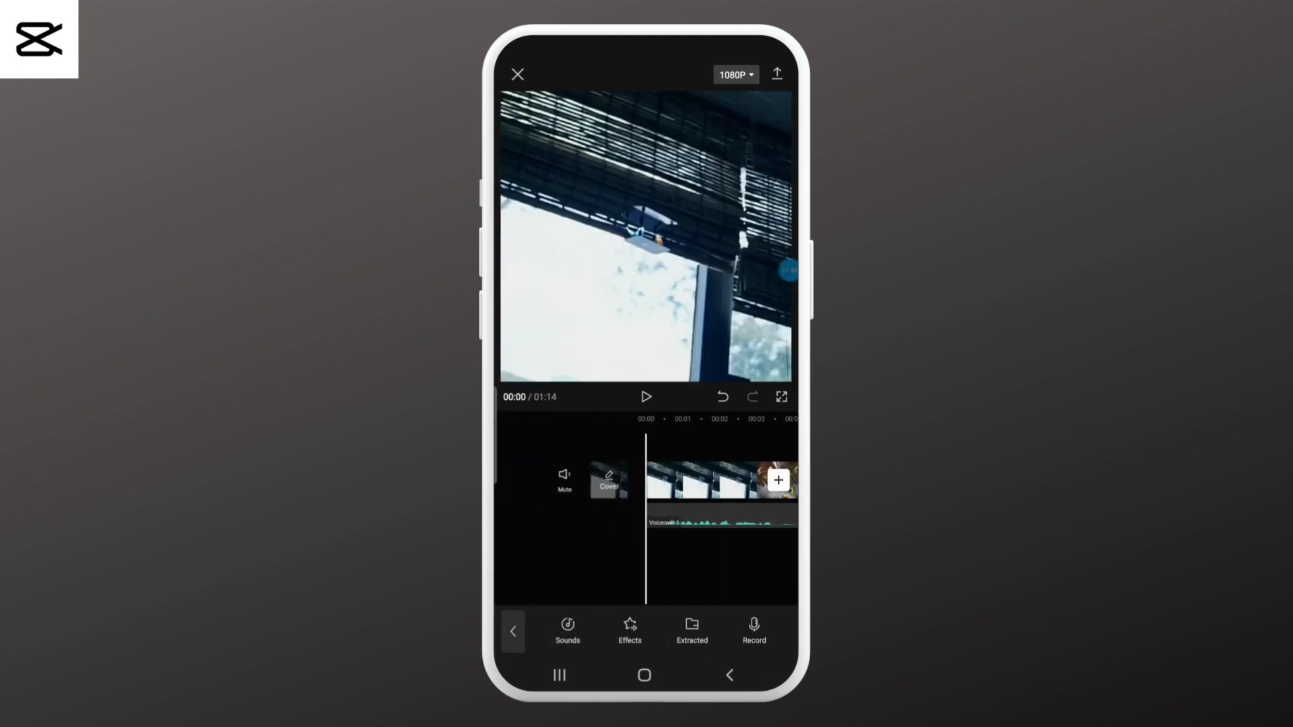
# - Select the voiceover clip on the timeline and choose Delete from its toolbar
pyautogui.click(717, 522)
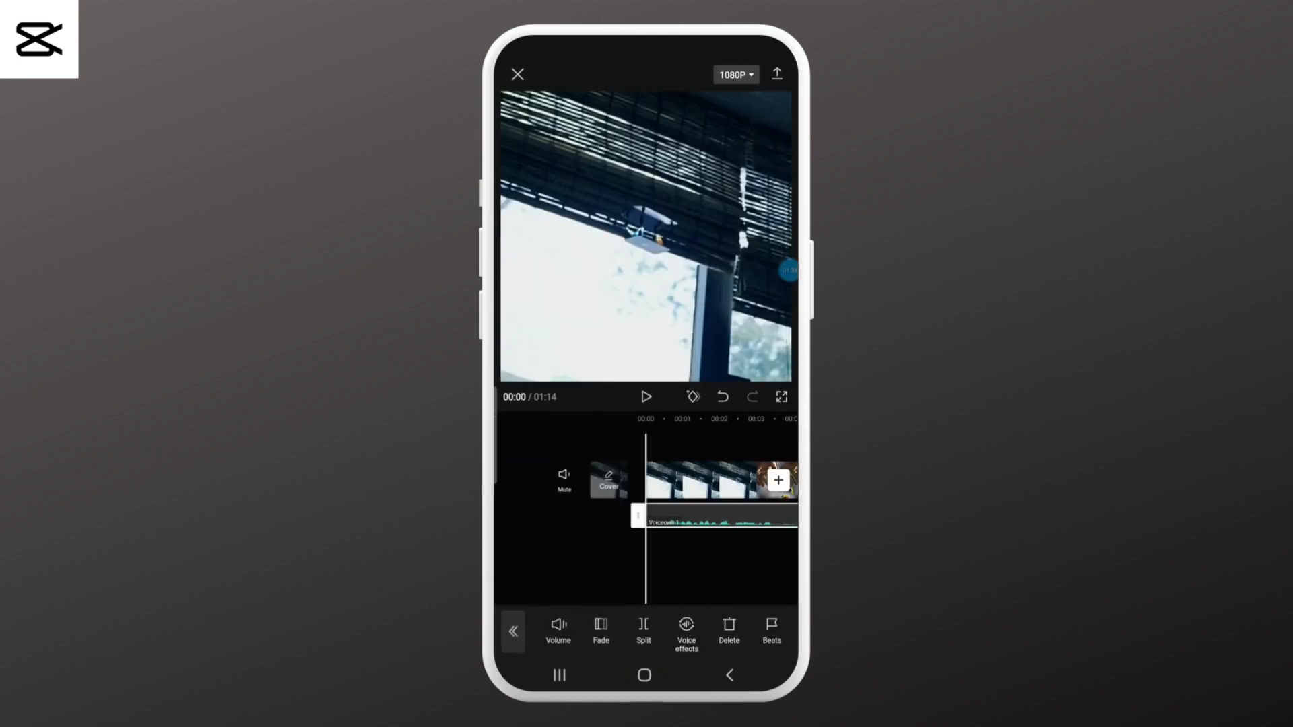
pyautogui.click(647, 397)
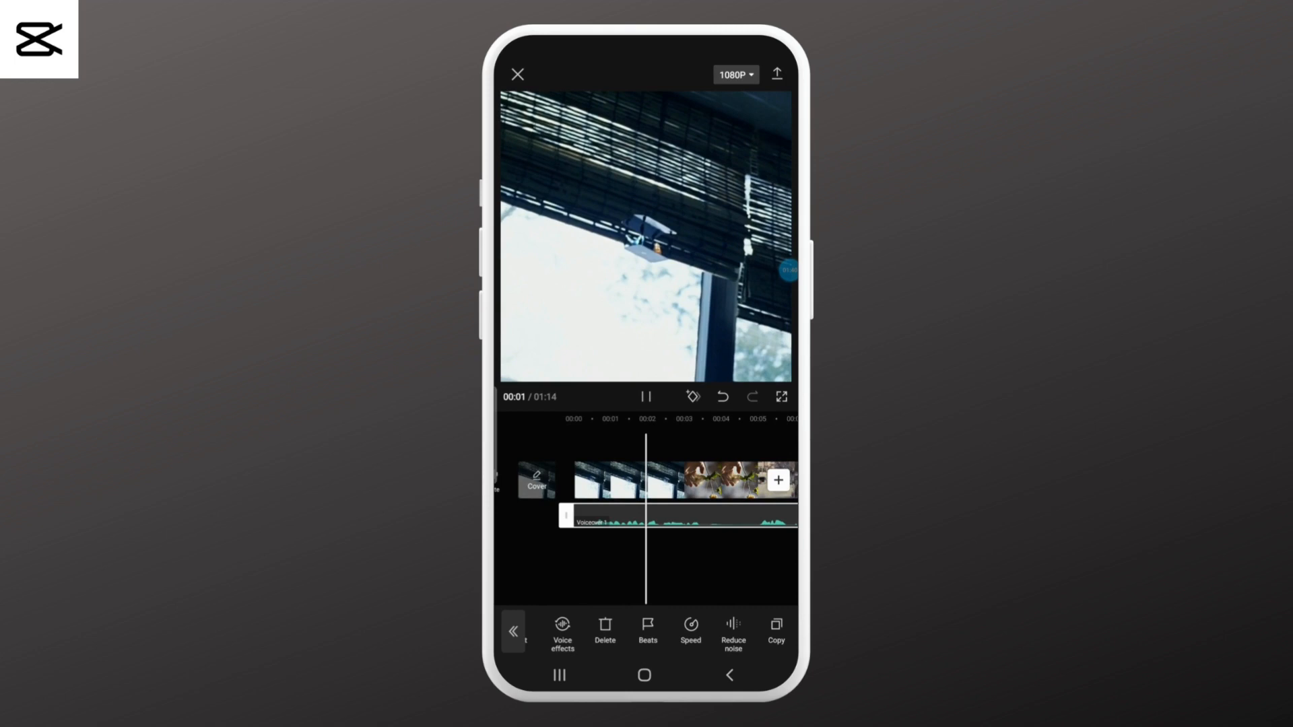
pyautogui.click(605, 628)
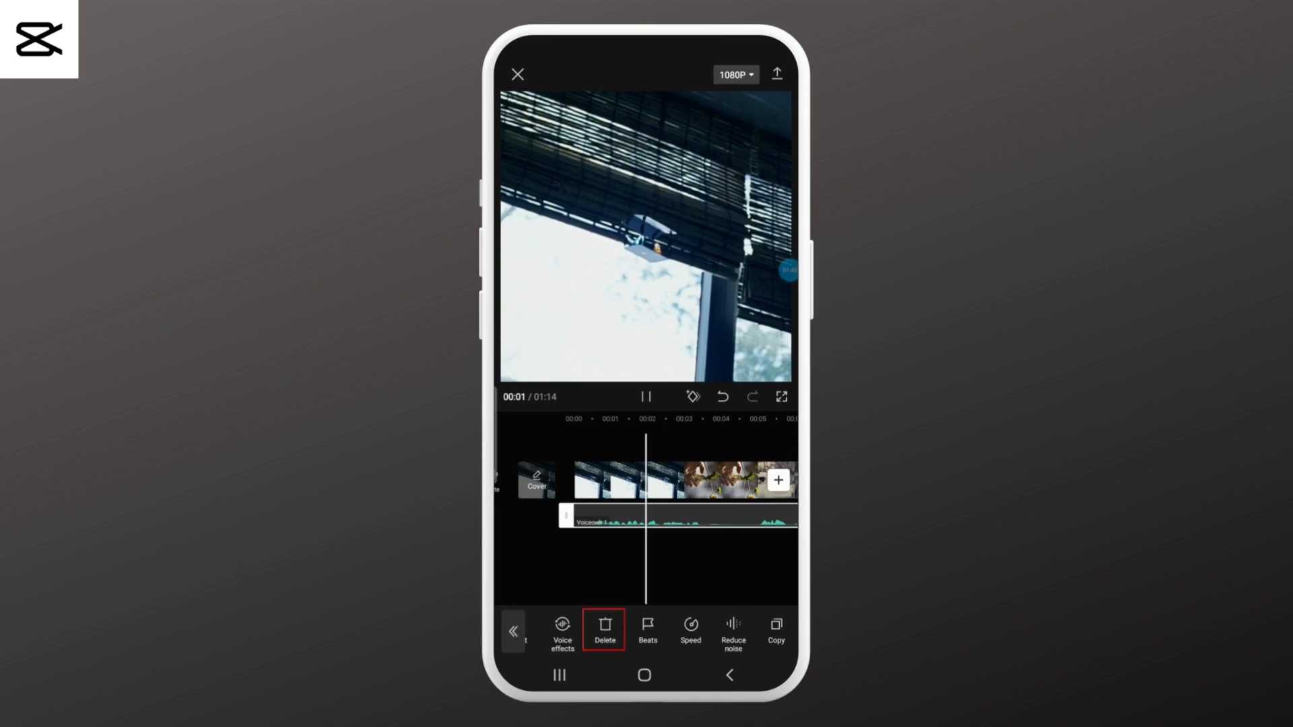